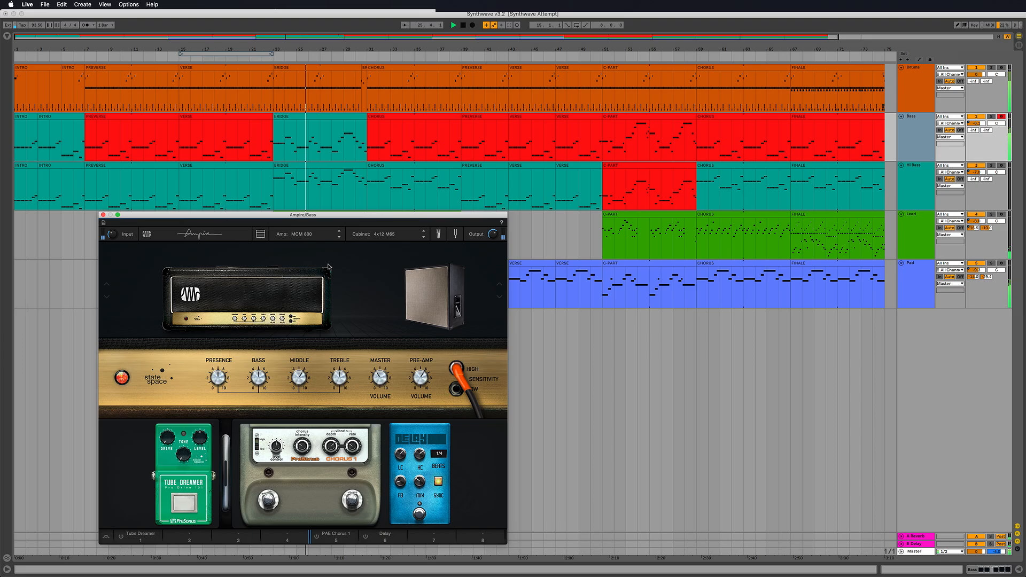
# Switch the Bass-track Ampire amp from MCM 800 to VC30 and browse cabinet models
pyautogui.click(336, 233)
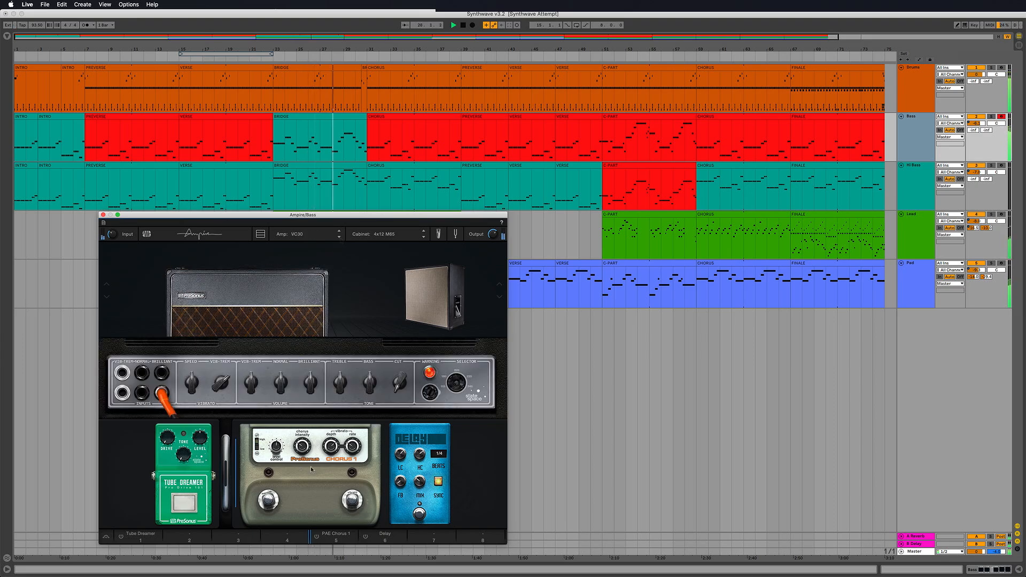
pyautogui.moveTo(183, 472); pyautogui.dragTo(419, 471)
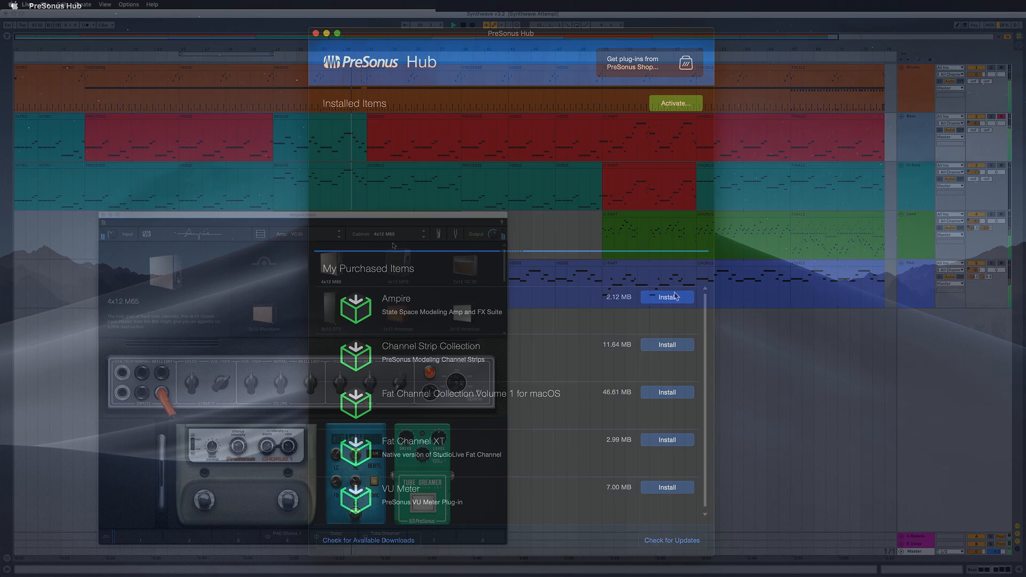
# Install Ampire and Fat Channel XT in the Hub, then activate both purchased plug-ins
pyautogui.click(667, 296)
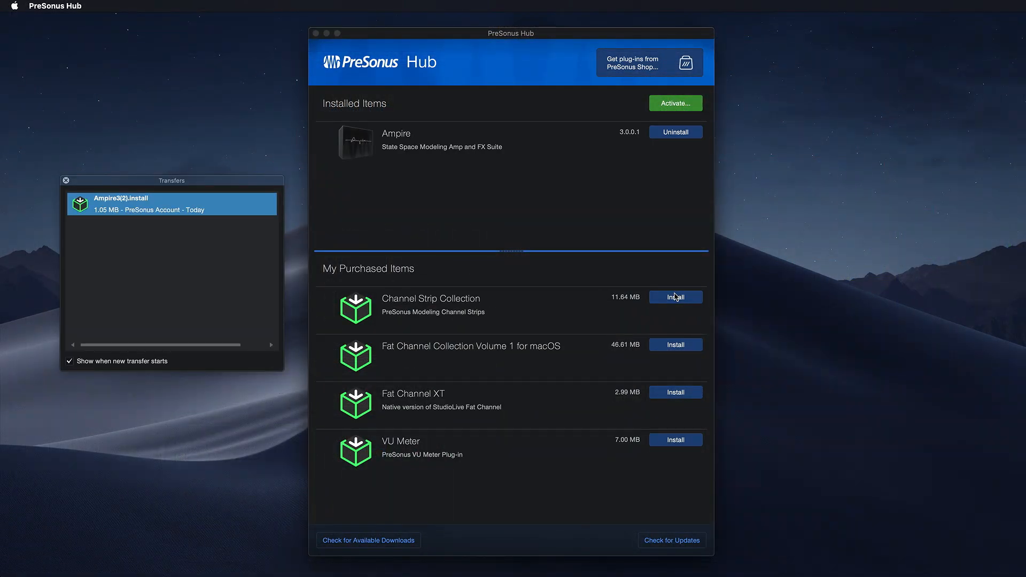
pyautogui.click(675, 392)
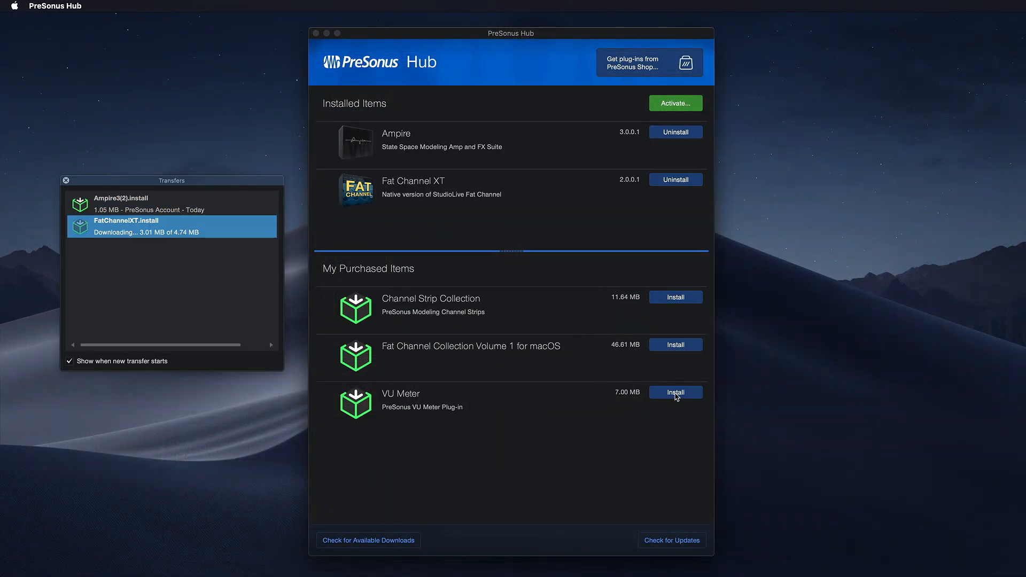
pyautogui.click(675, 103)
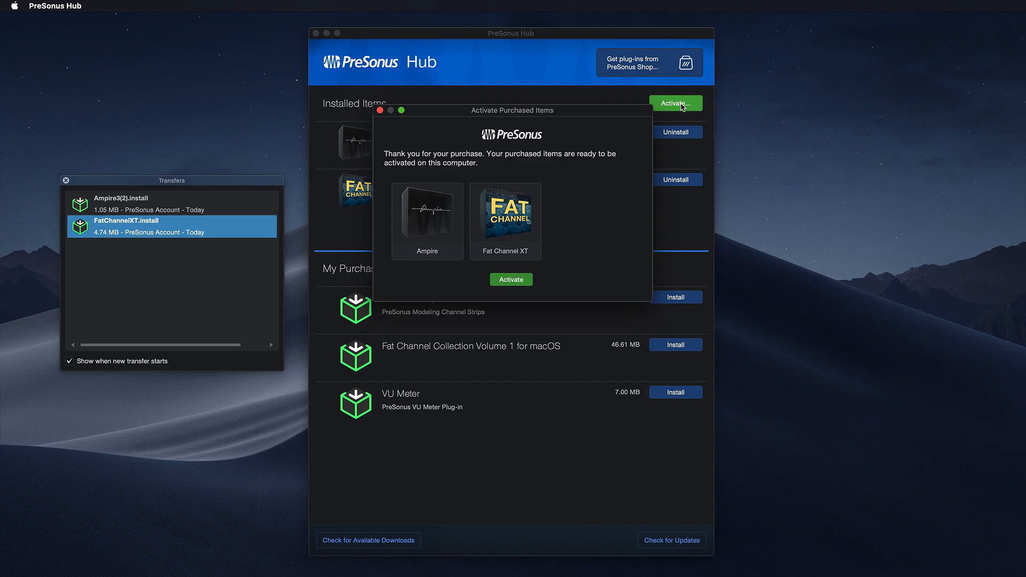
pyautogui.click(511, 279)
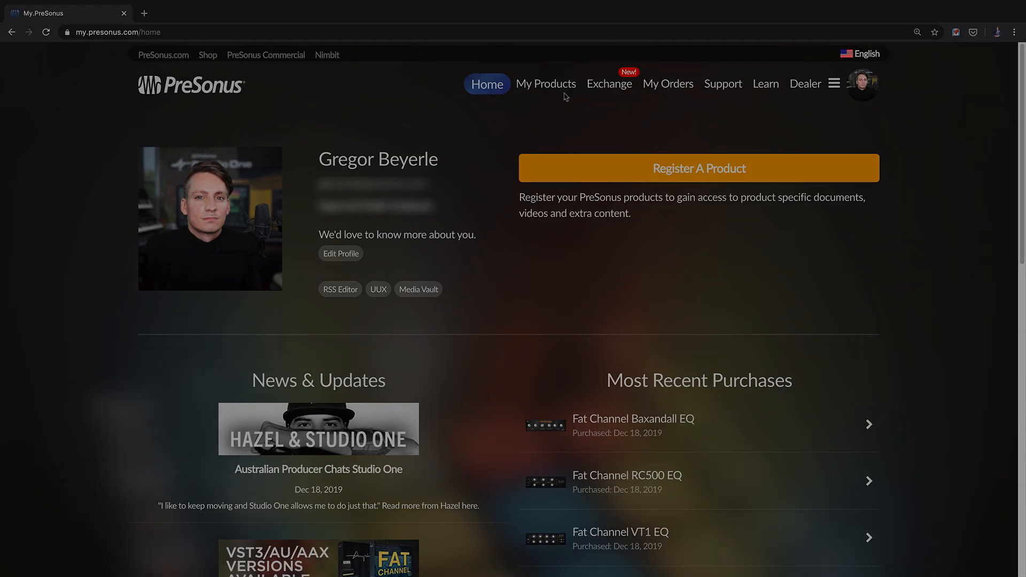
# Redeem Ampire and Fat Channel XT from Studio One 4 Professional, then download the PreSonus Hub installer
pyautogui.click(546, 84)
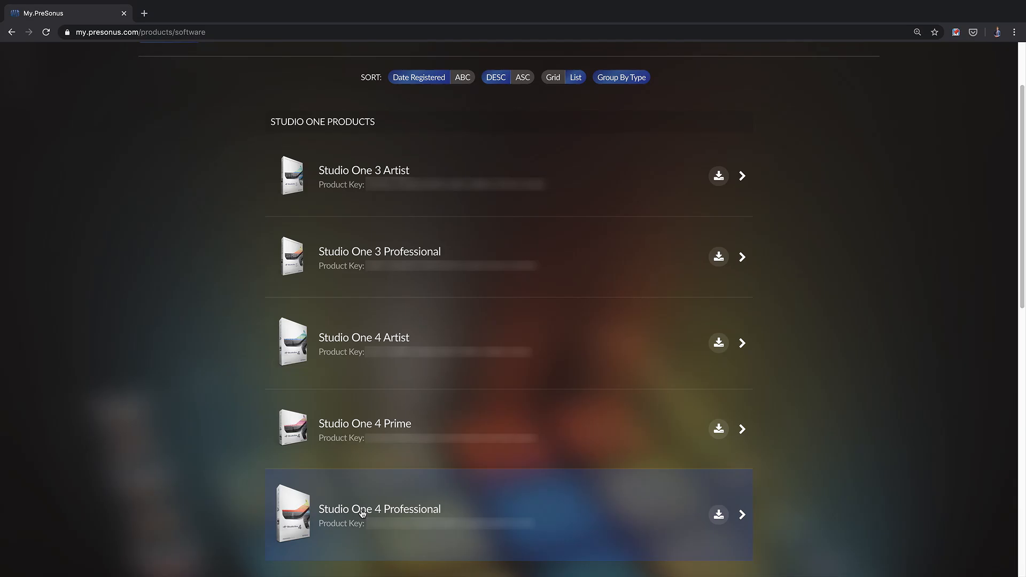
pyautogui.click(361, 514)
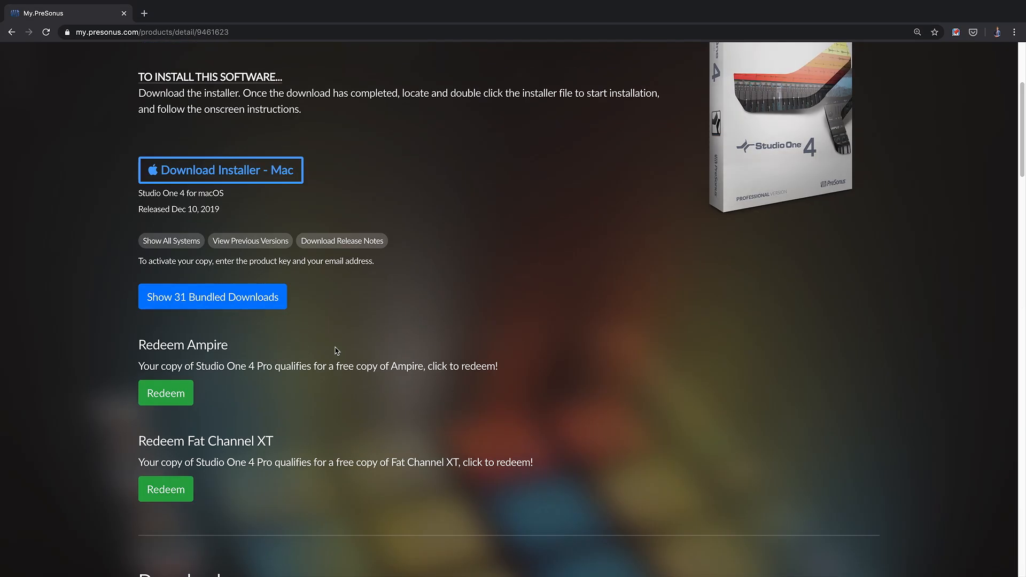
pyautogui.click(166, 392)
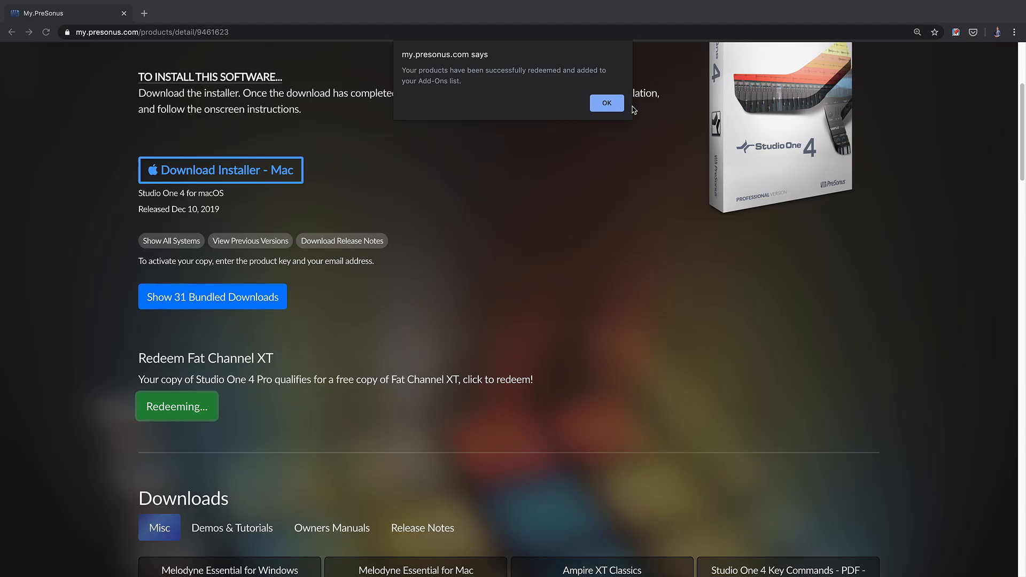
pyautogui.click(606, 103)
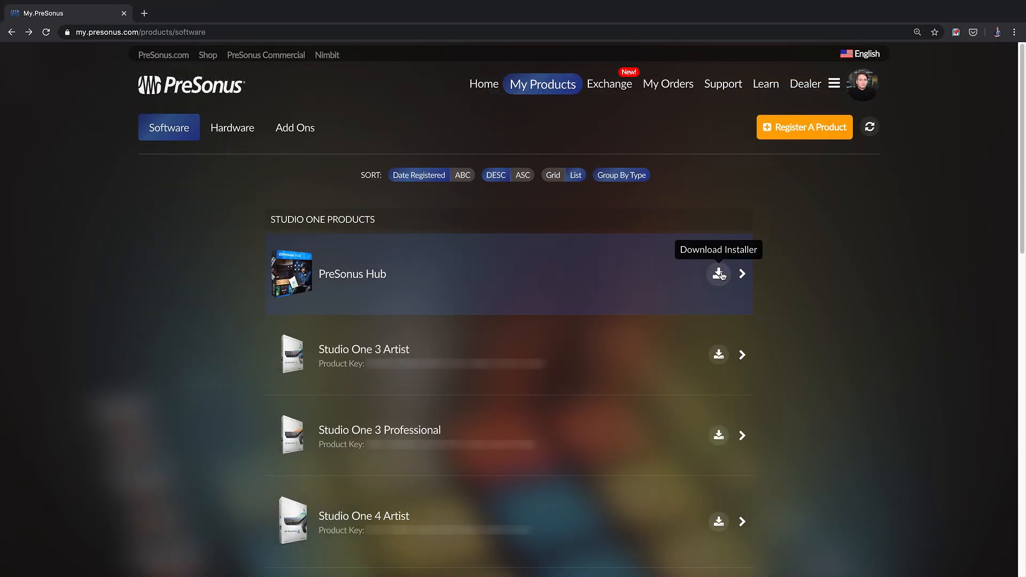
pyautogui.click(719, 273)
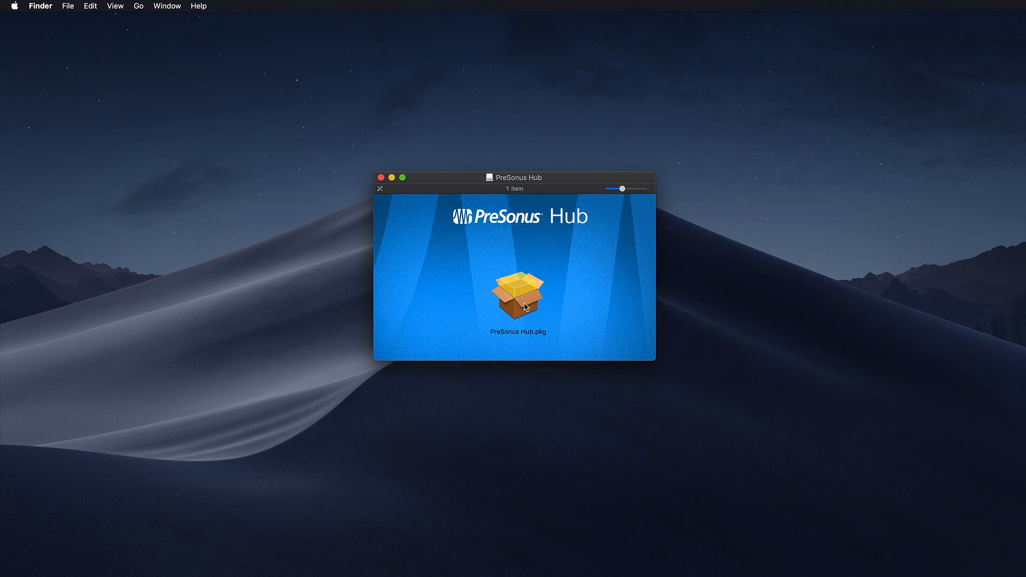
# Run PreSonus Hub.pkg, accept the licence, and install with VST3, Audio Unit and AAX components
pyautogui.doubleClick(517, 295)
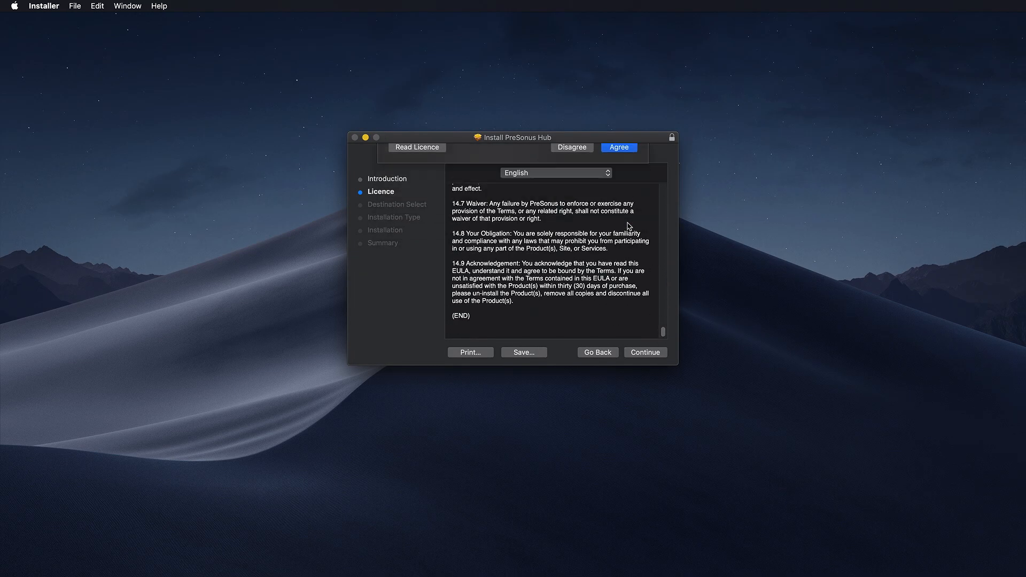
pyautogui.click(618, 147)
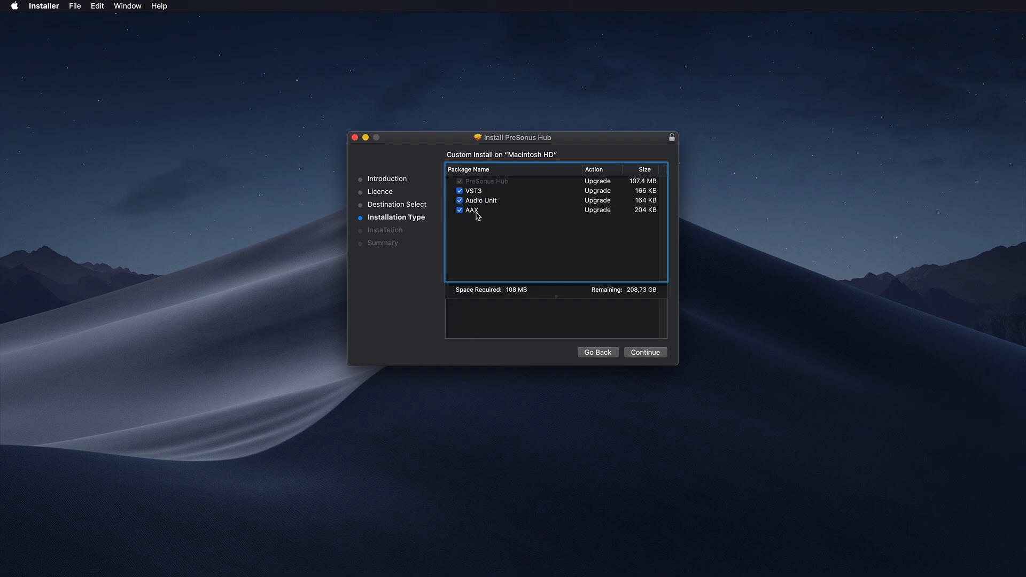
pyautogui.moveTo(576, 258)
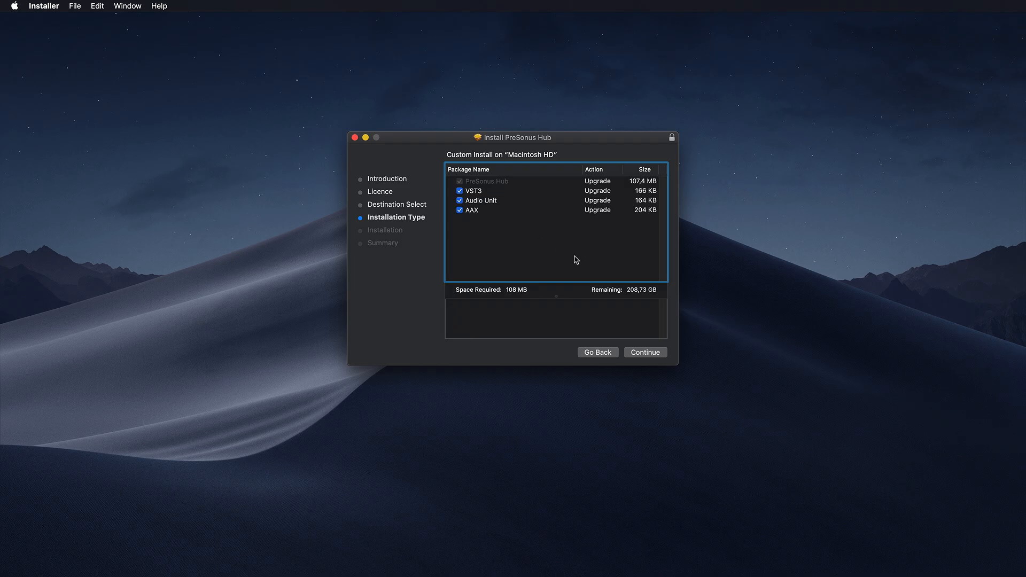
pyautogui.click(645, 352)
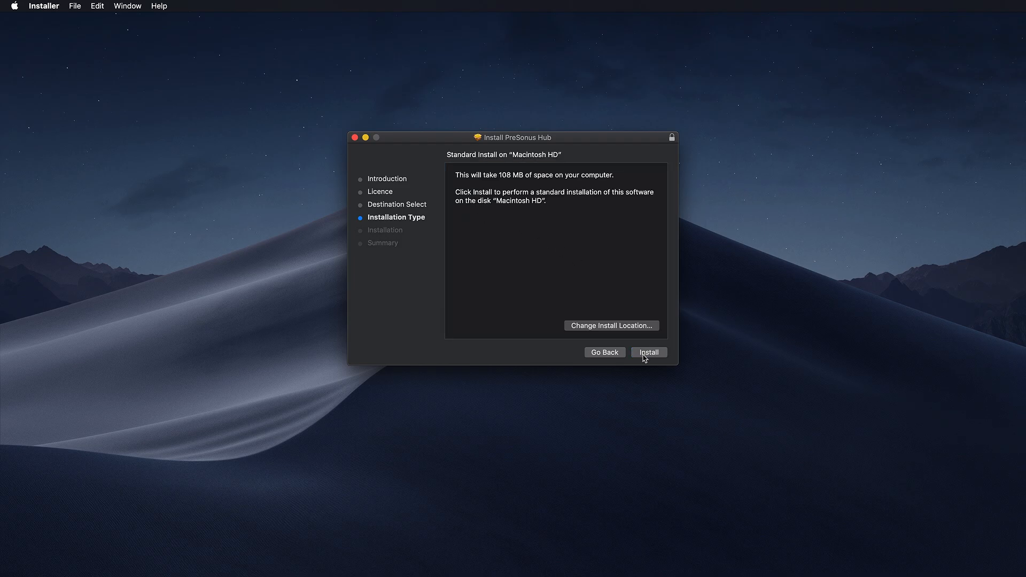
pyautogui.click(649, 352)
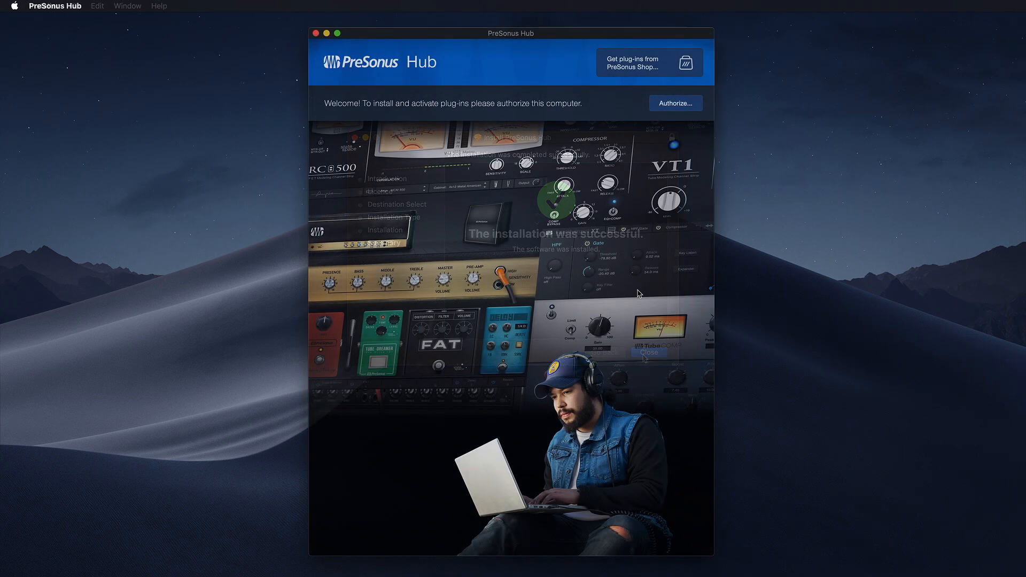
# Close the installer, authorize this computer in PreSonus Hub, and sign in to the account
pyautogui.click(649, 353)
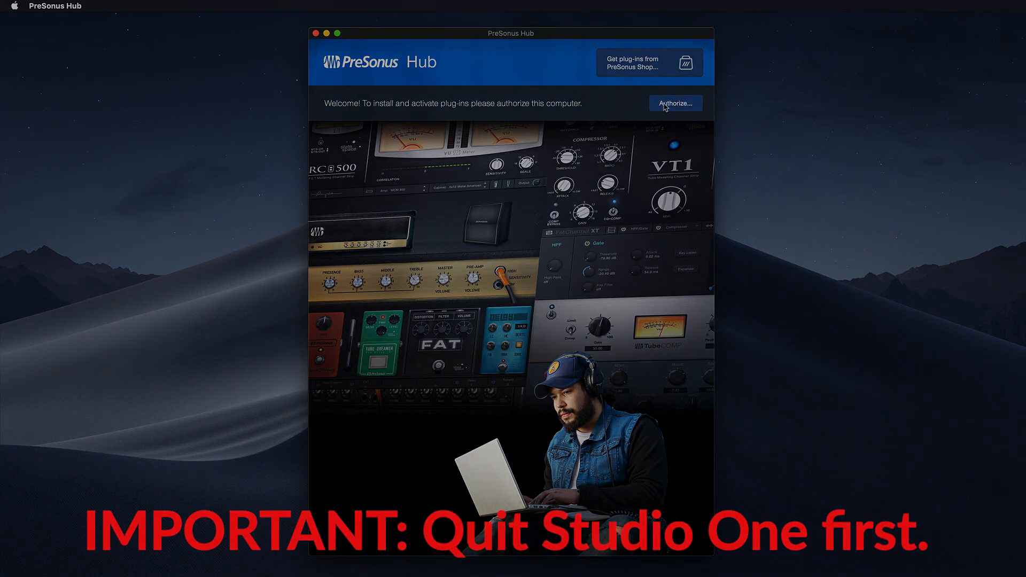
pyautogui.click(675, 102)
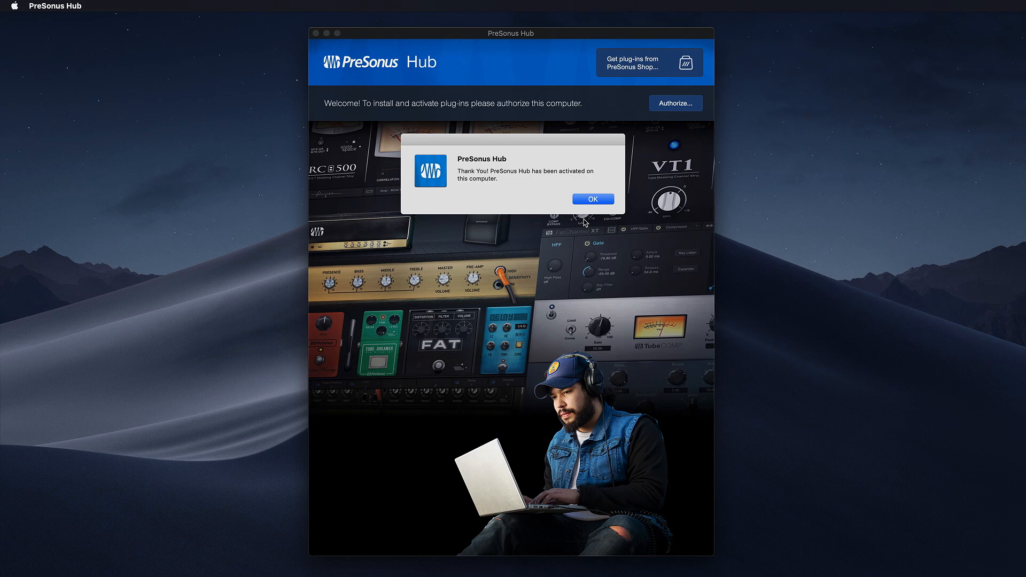
pyautogui.click(593, 198)
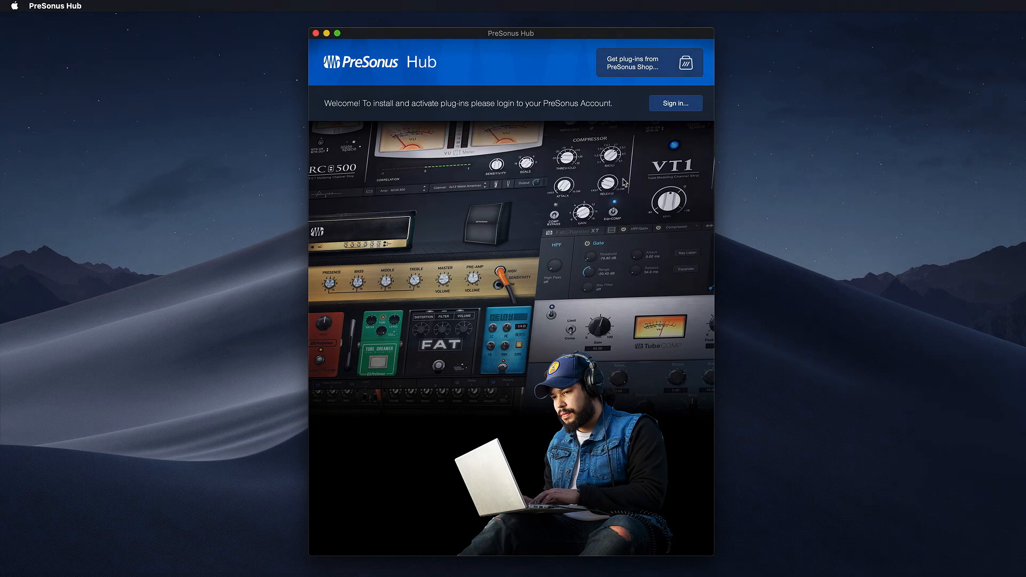
pyautogui.click(675, 103)
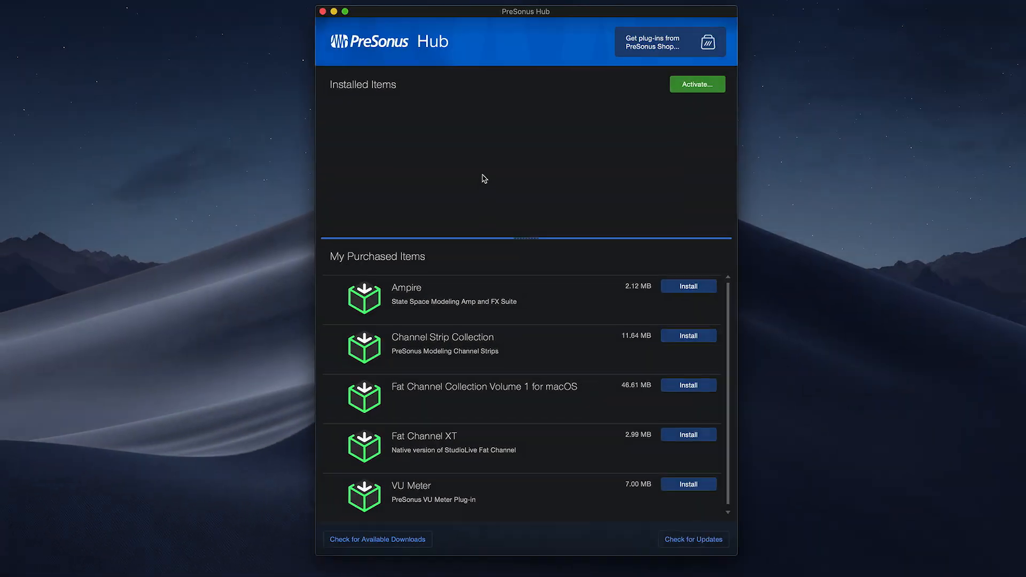
# Install Ampire and Fat Channel XT, then activate both via Activate Purchased Items
pyautogui.click(688, 286)
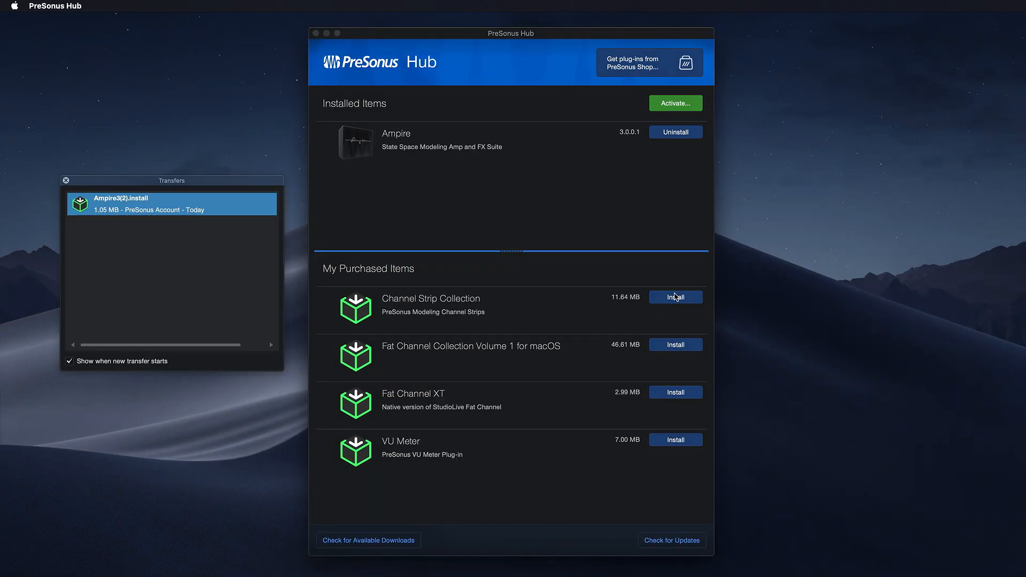
pyautogui.click(675, 393)
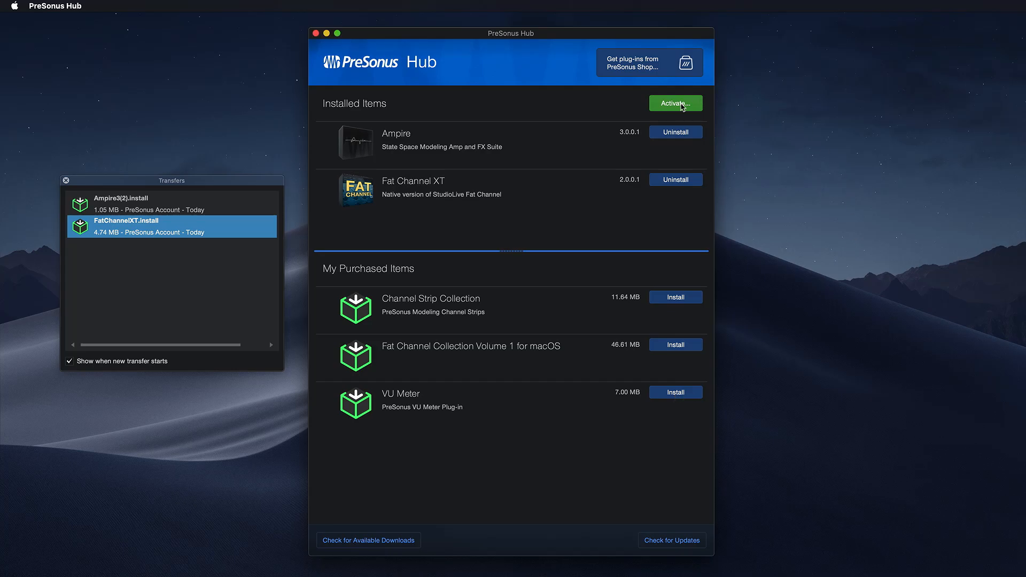
pyautogui.click(675, 103)
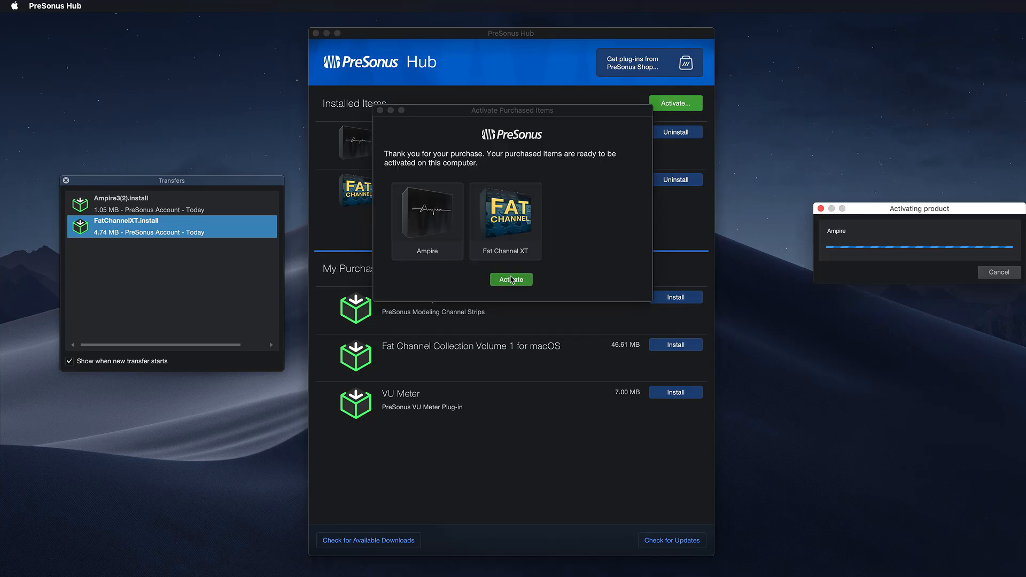
pyautogui.click(511, 280)
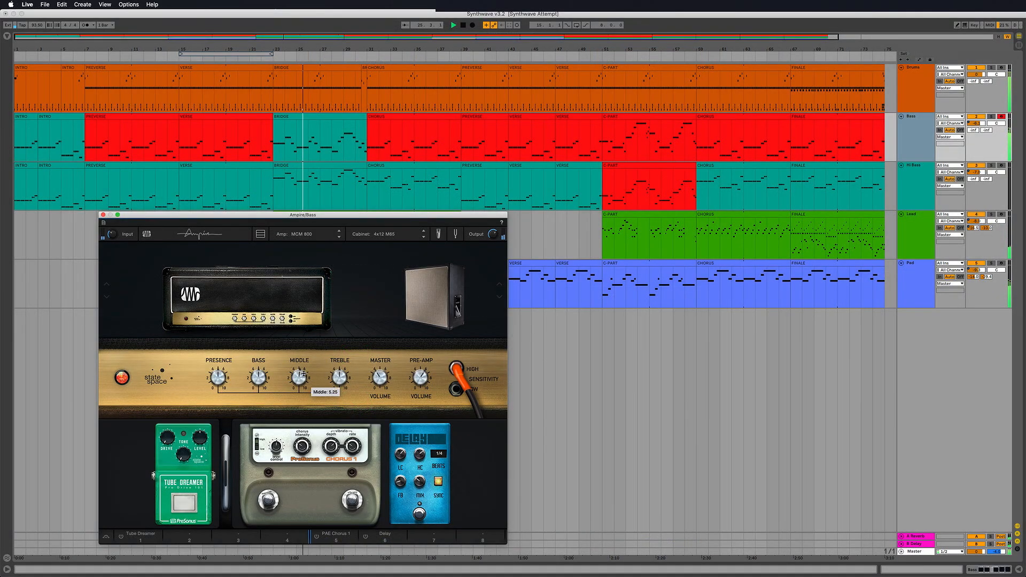
# Step the Ampire amp through Dual Amplifier to VC30 and open the cabinet model list
pyautogui.click(336, 233)
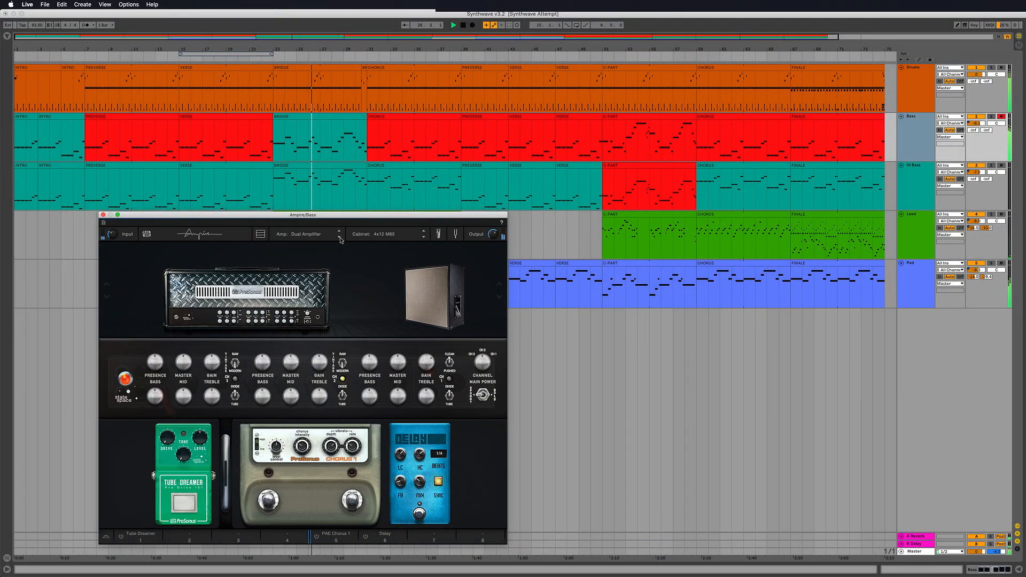
pyautogui.click(337, 233)
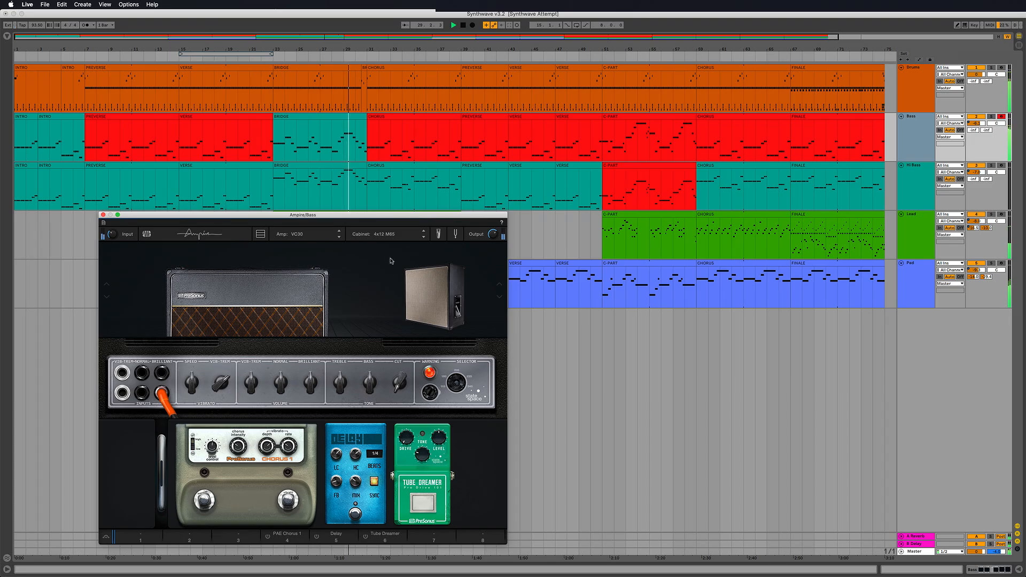
pyautogui.click(386, 233)
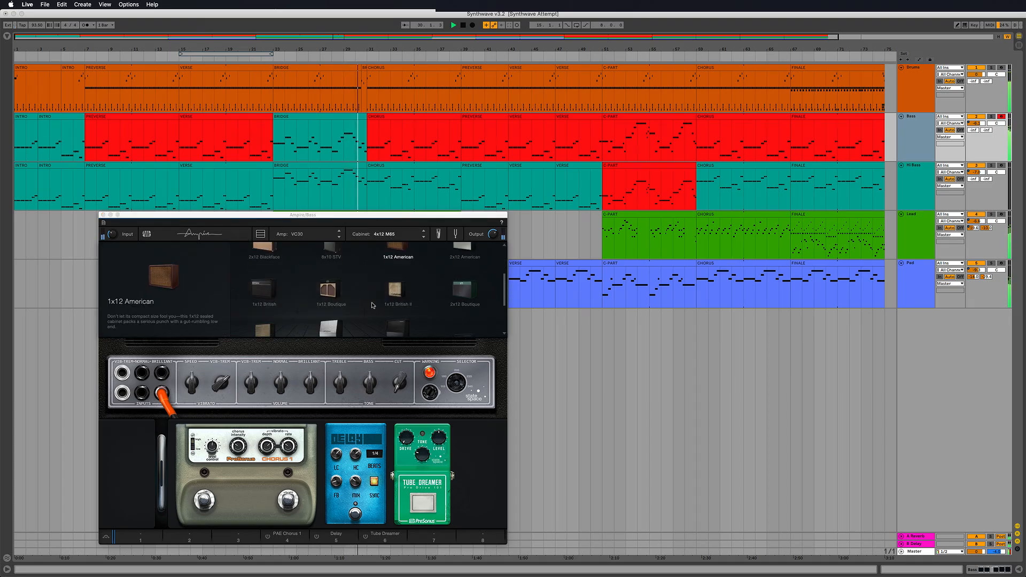